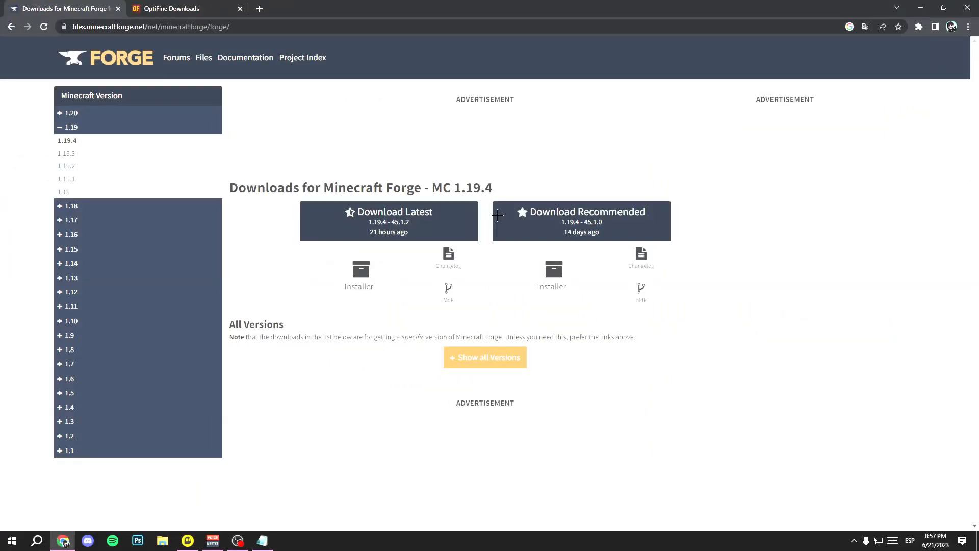
{"action": "mouse_move", "coordinate": [104, 113]}
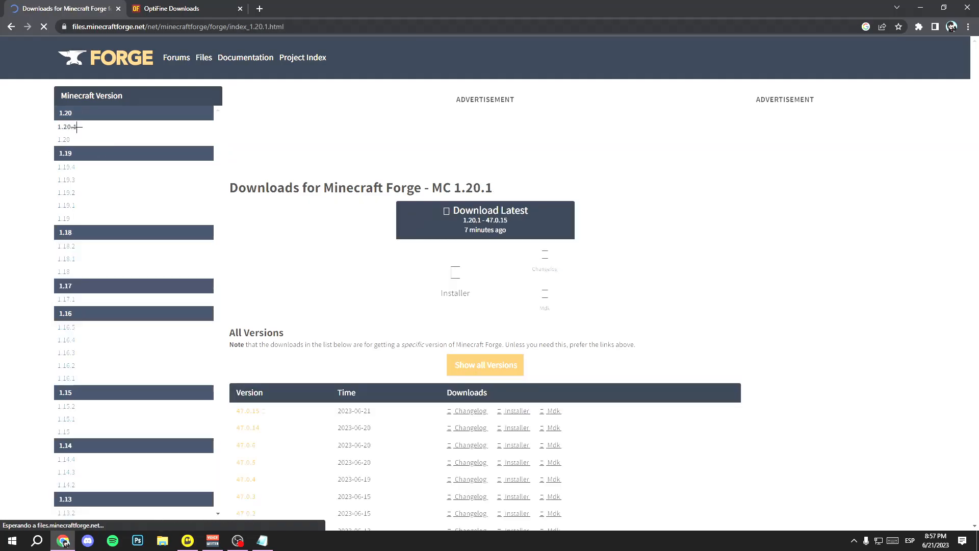
- Start the Forge 1.20 installer download from the Minecraft 1.20 downloads page
{"action": "left_click", "coordinate": [64, 139]}
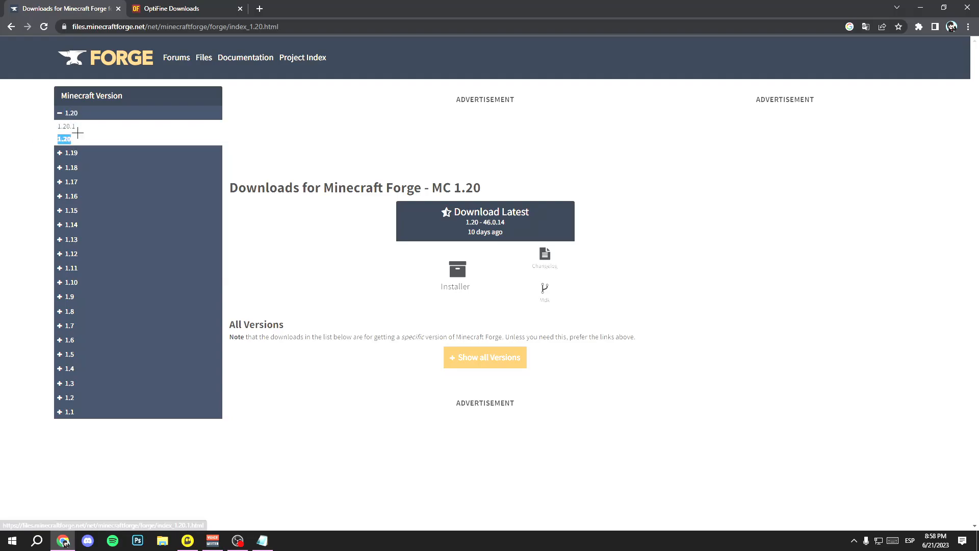
{"action": "mouse_move", "coordinate": [518, 282]}
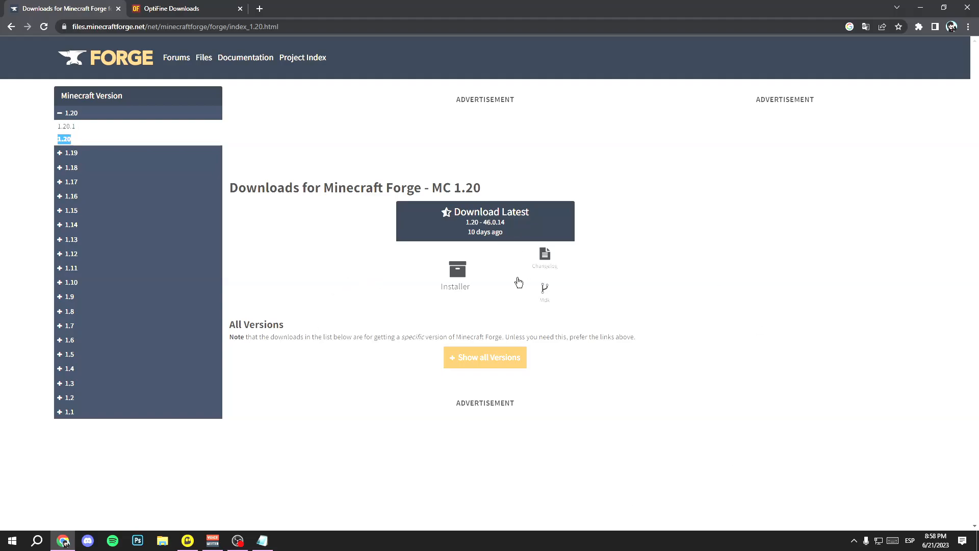
{"action": "left_click", "coordinate": [455, 269]}
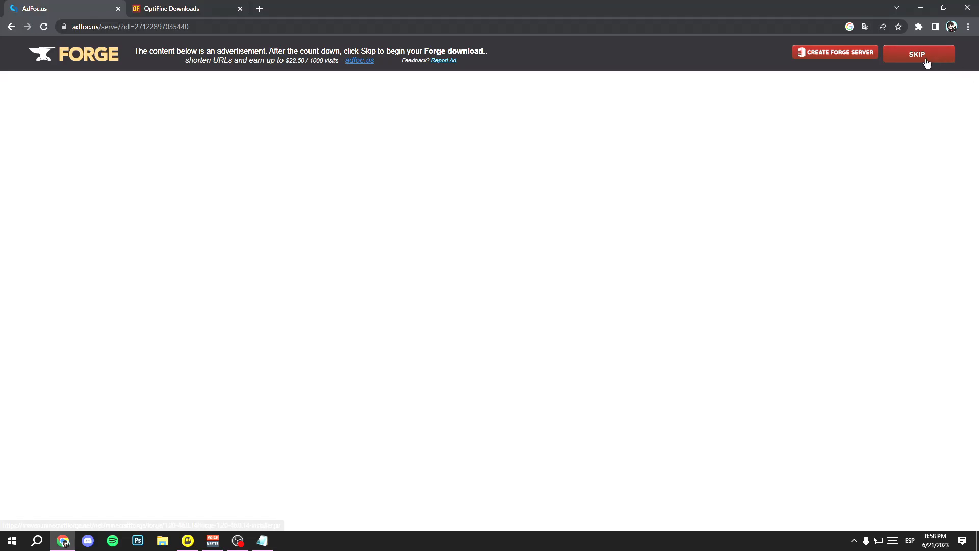
- Run the downloaded Forge jar and install the 1.20-forge-46.0.14 client profile
{"action": "left_click", "coordinate": [918, 54]}
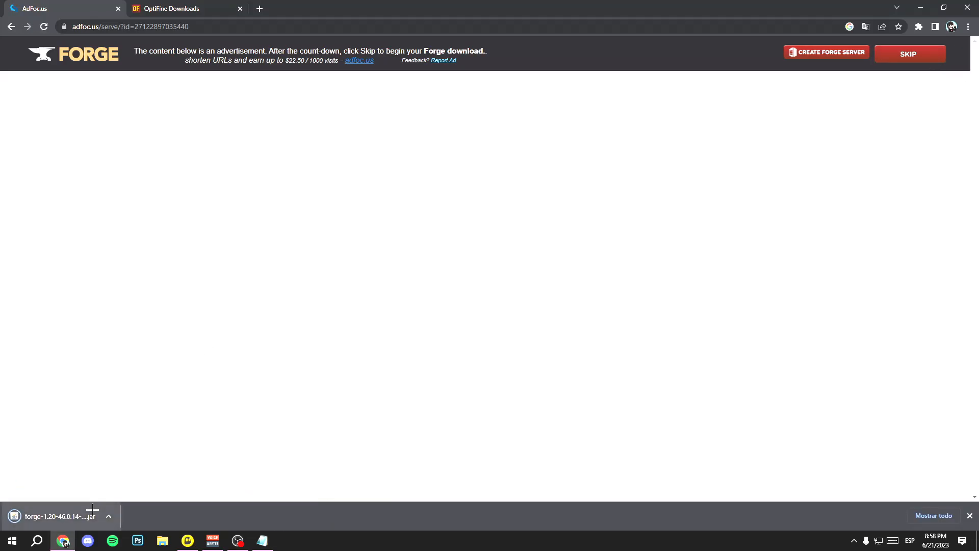
{"action": "mouse_move", "coordinate": [93, 509]}
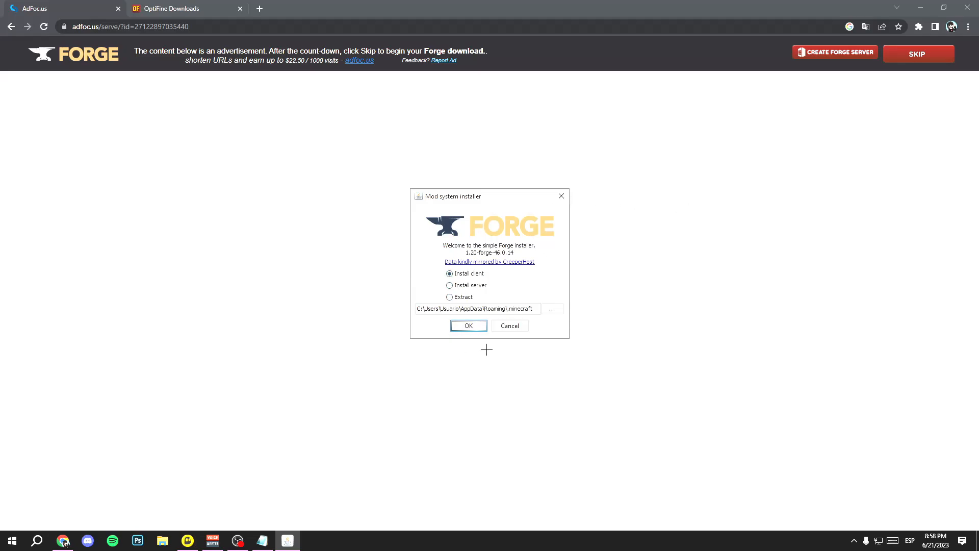
{"action": "left_click", "coordinate": [468, 325]}
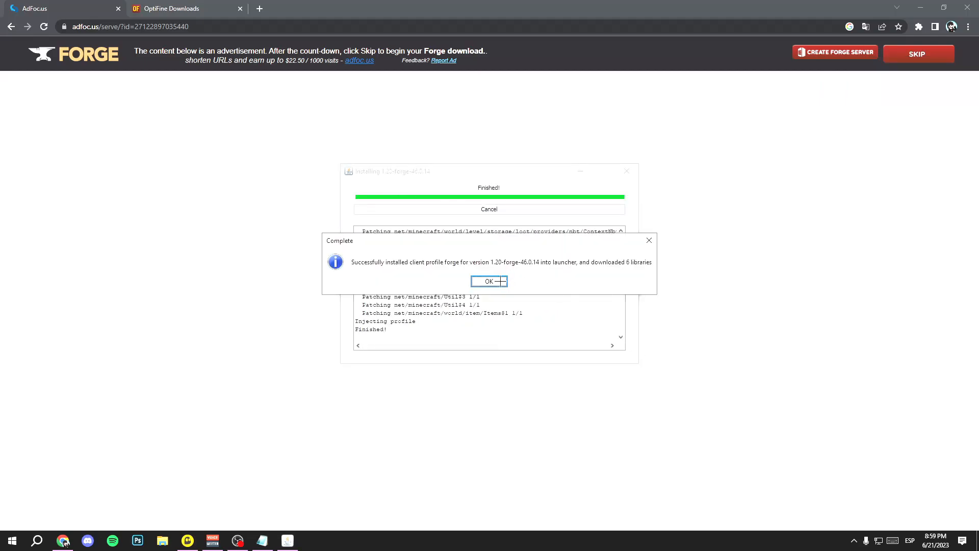
{"action": "left_click", "coordinate": [489, 281]}
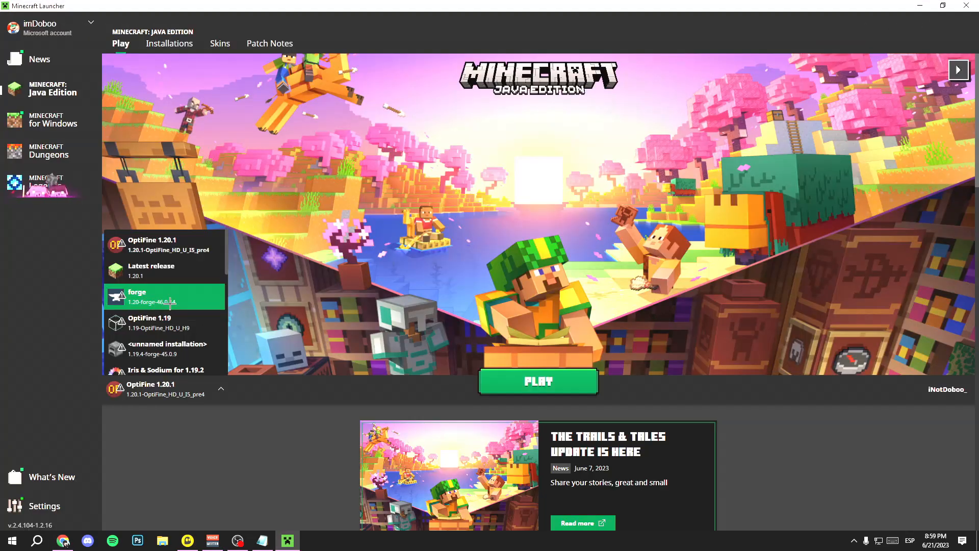
- Select the forge profile, briefly start and cancel a new installation, and return to Play
{"action": "left_click", "coordinate": [163, 296]}
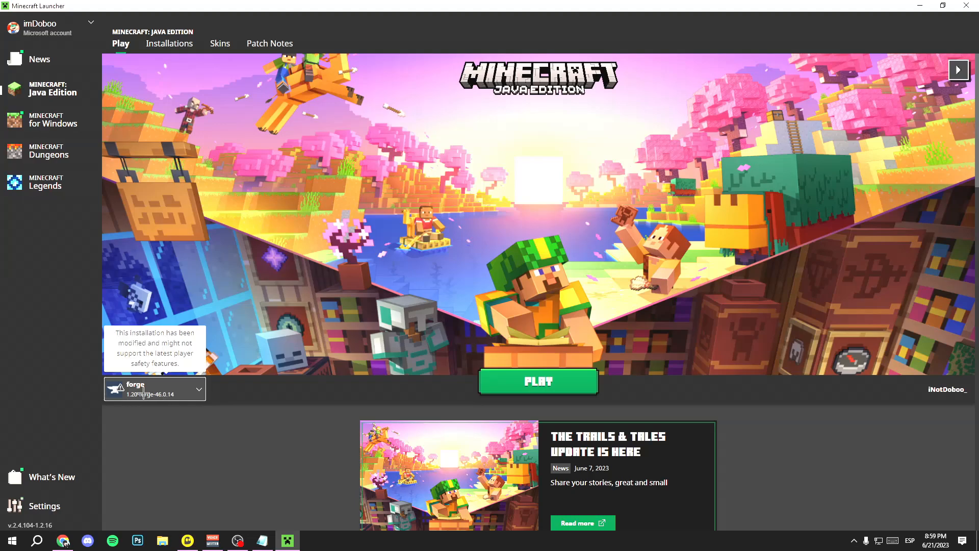
{"action": "left_click", "coordinate": [170, 43]}
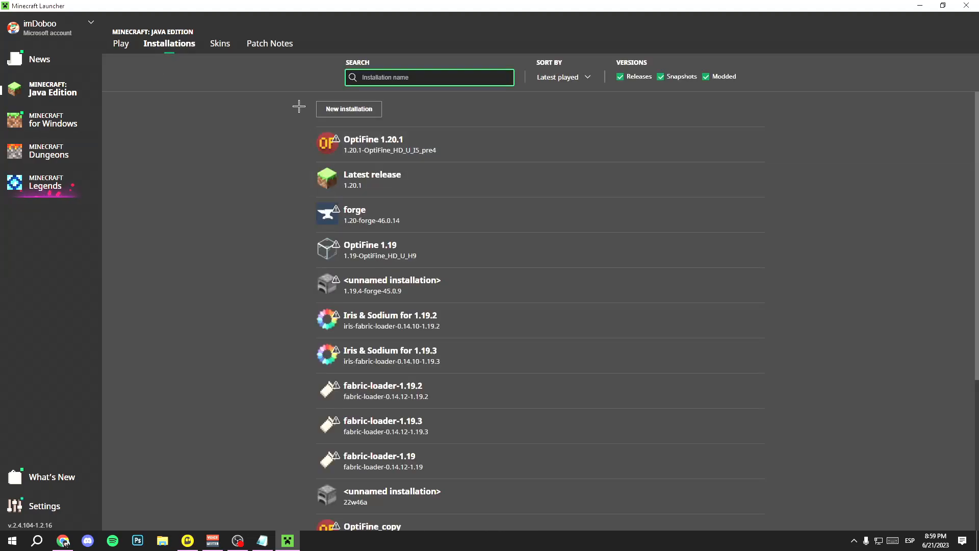
{"action": "left_click", "coordinate": [349, 108]}
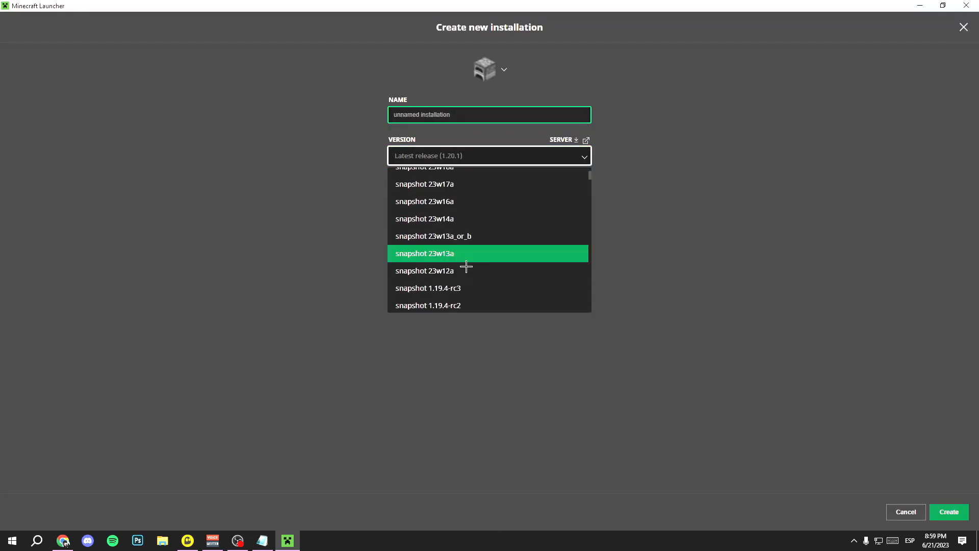
{"action": "scroll", "scroll_direction": "down", "scroll_amount": 3}
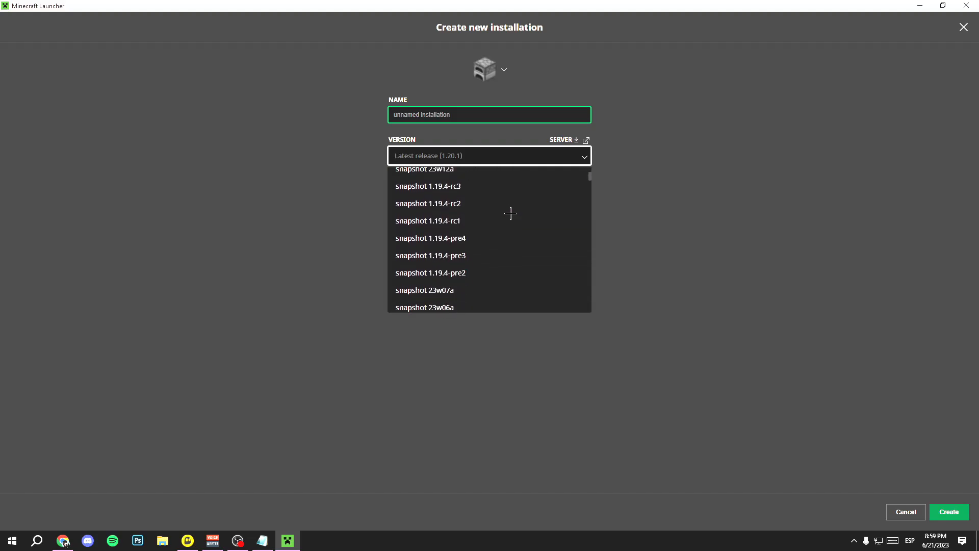
{"action": "left_click", "coordinate": [906, 512]}
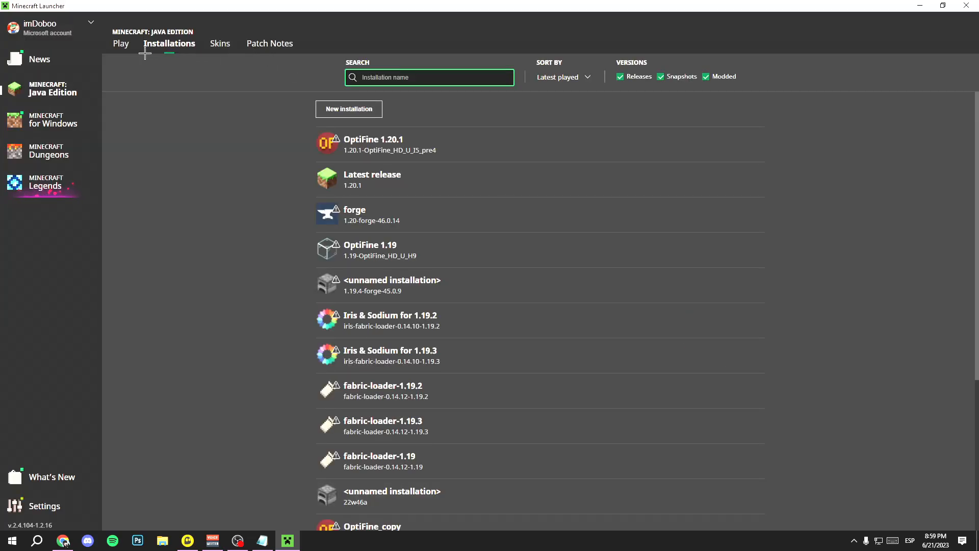
{"action": "left_click", "coordinate": [63, 541]}
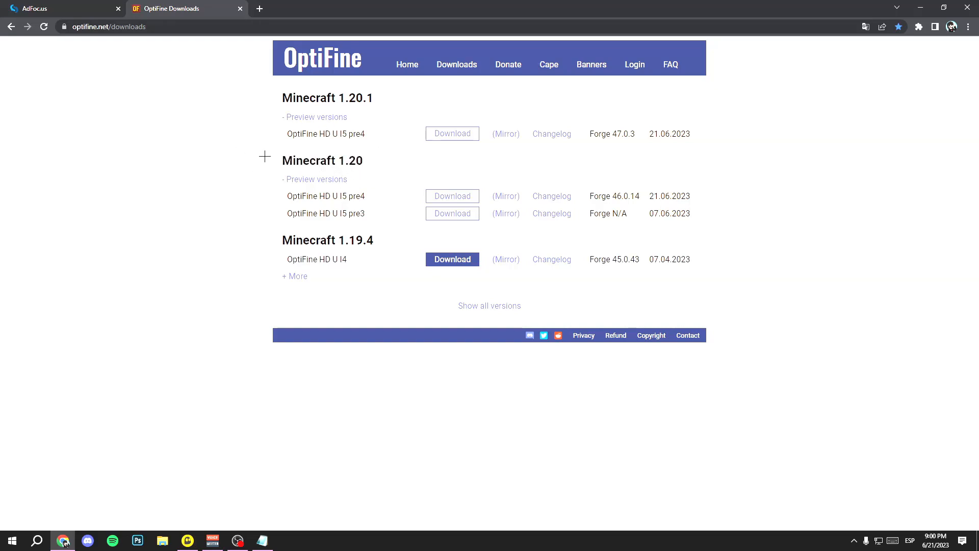
- Download the OptiFine HD U I5 pre4 jar for Minecraft 1.20 and bring up the Run prompt
{"action": "left_click_drag", "start_coordinate": [588, 196], "coordinate": [668, 196]}
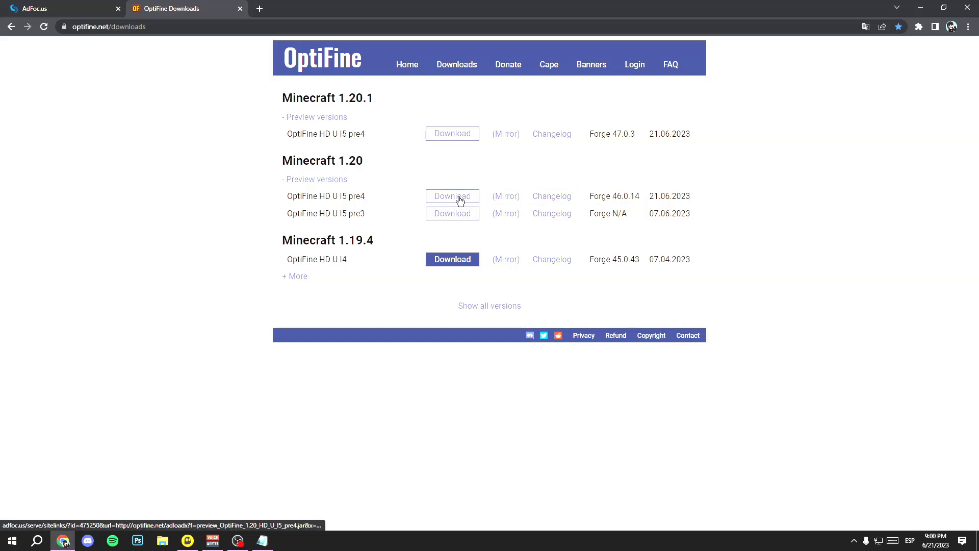
{"action": "left_click", "coordinate": [453, 196]}
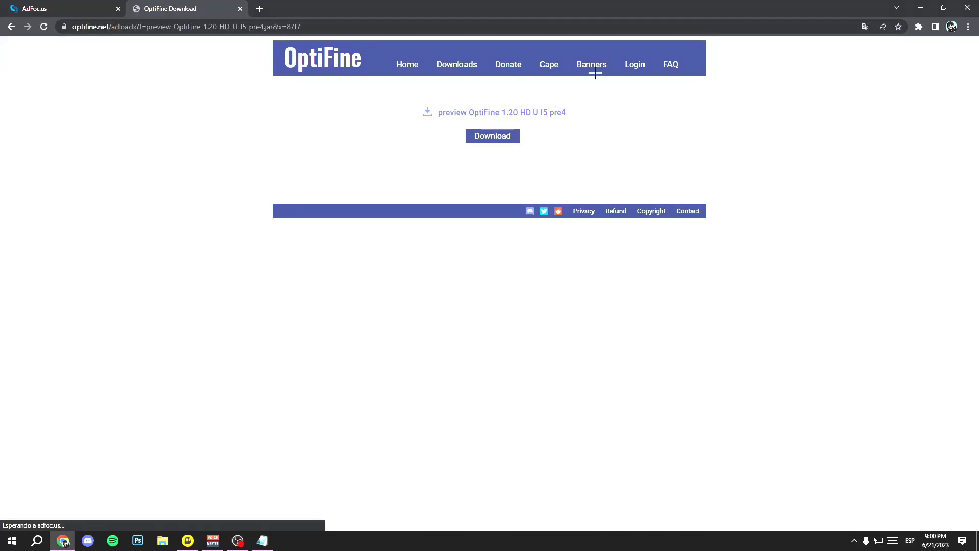
{"action": "left_click", "coordinate": [492, 137]}
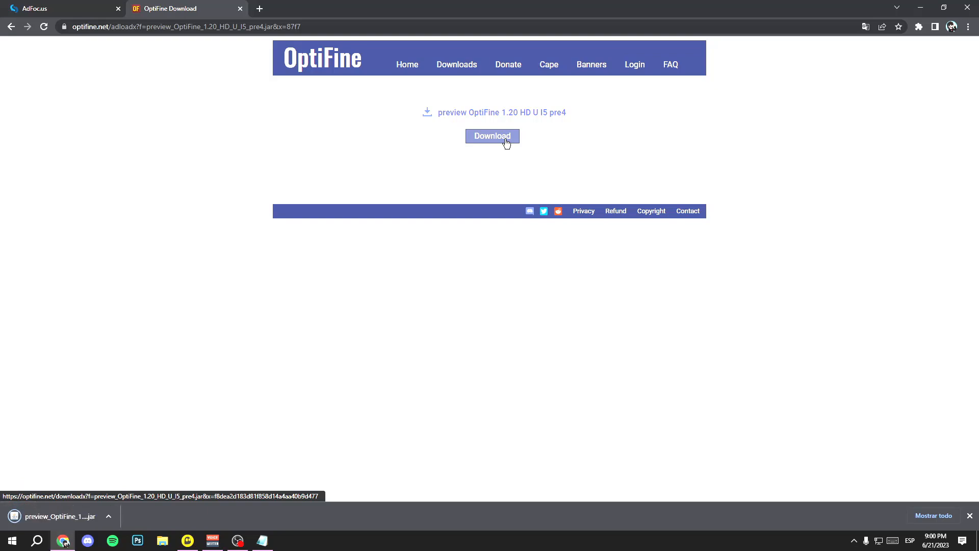
{"action": "key", "text": "Win+r"}
{"action": "type", "text": "%app"}
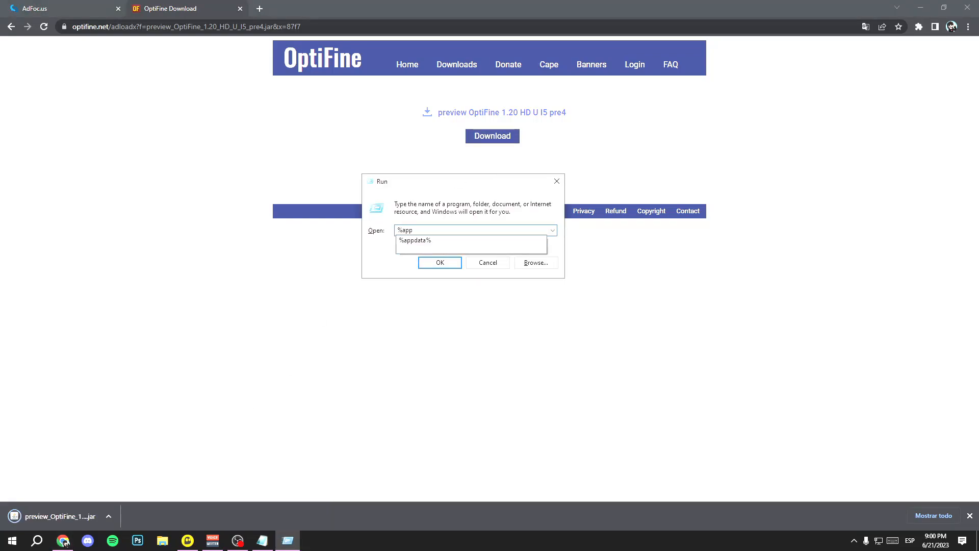
- Go to %appdata%\.minecraft and open Downloads in a separate window
{"action": "type", "text": "data"}
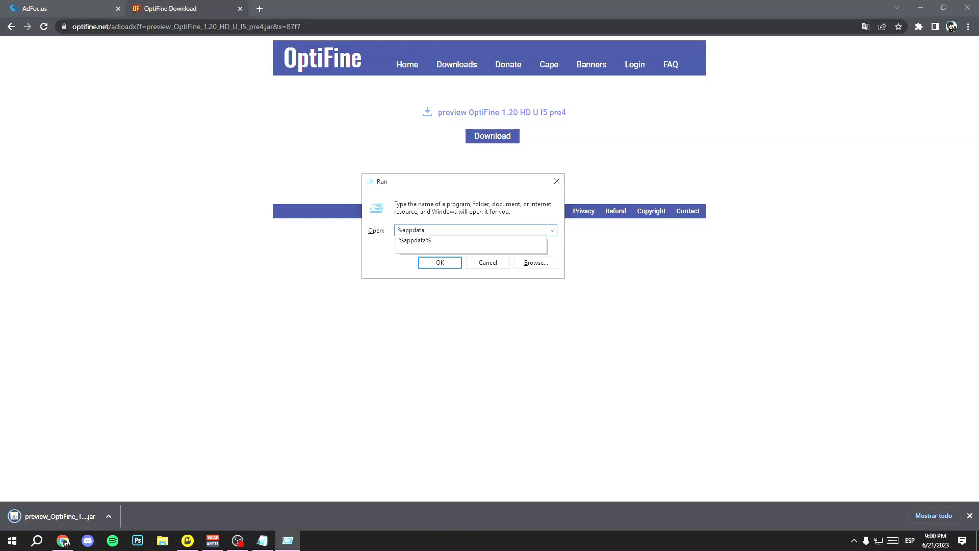
{"action": "left_click", "coordinate": [440, 262]}
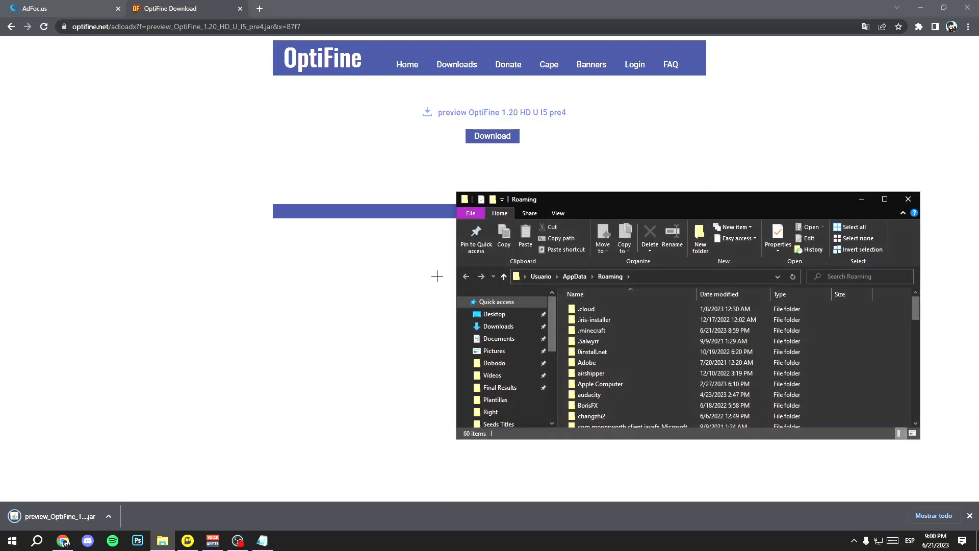
{"action": "double_click", "coordinate": [591, 331]}
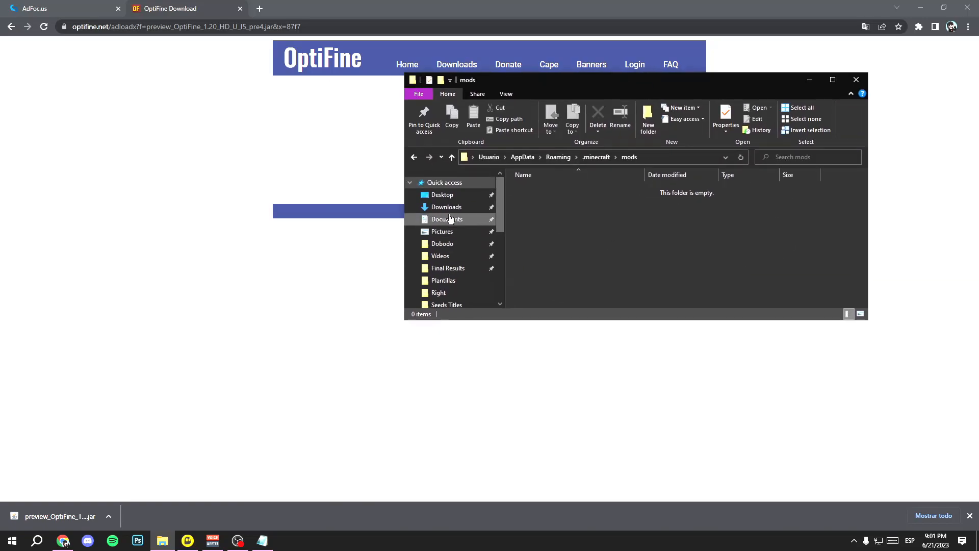
{"action": "right_click", "coordinate": [445, 206]}
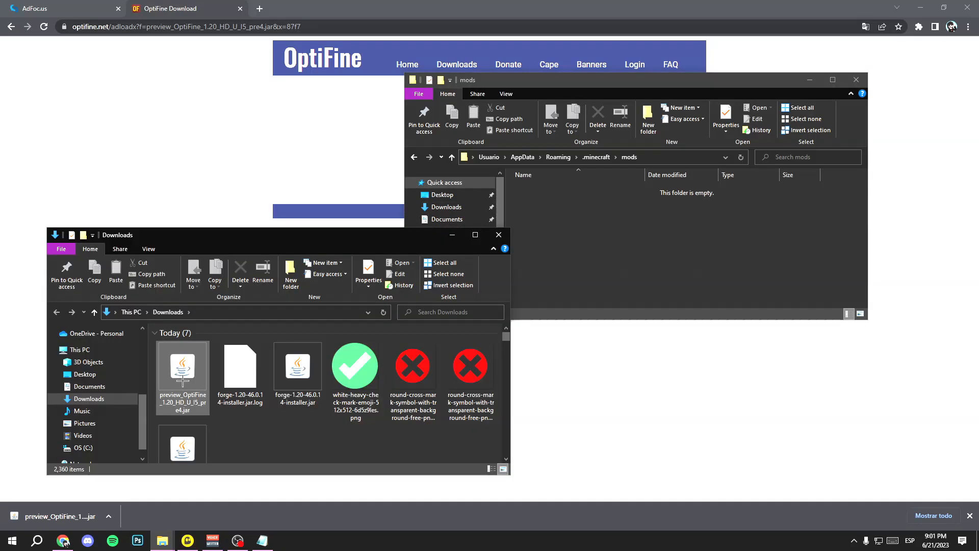
{"action": "mouse_move", "coordinate": [183, 381]}
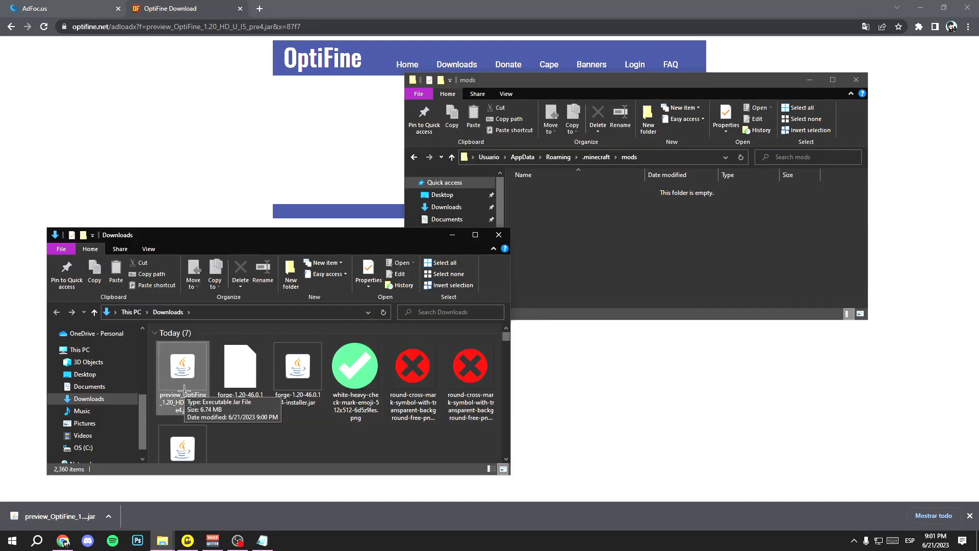
- Drag preview_OptiFine_1.20_HD_U_I5_pre4.jar into the mods folder and launch the forge profile
{"action": "left_click_drag", "start_coordinate": [182, 367], "coordinate": [569, 232]}
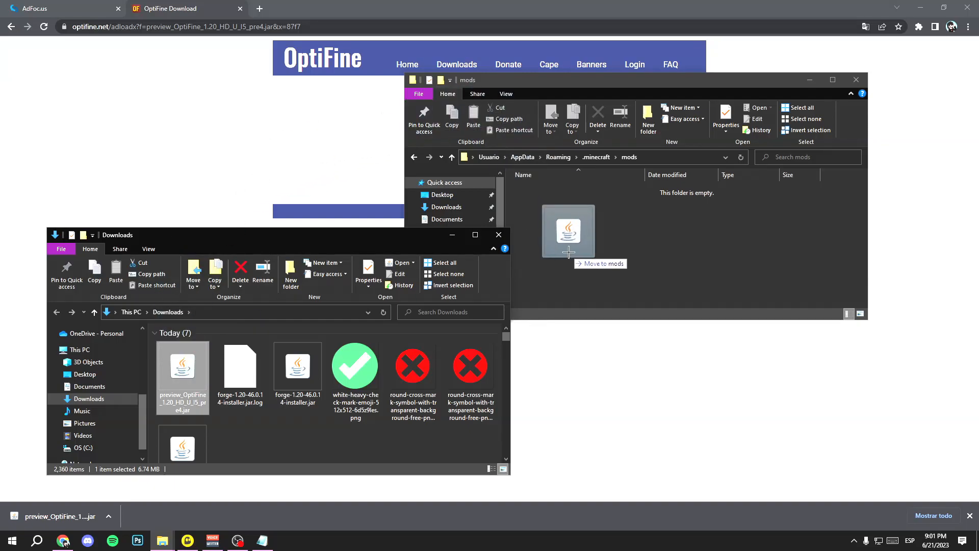
{"action": "left_click_drag", "start_coordinate": [183, 369], "coordinate": [568, 231]}
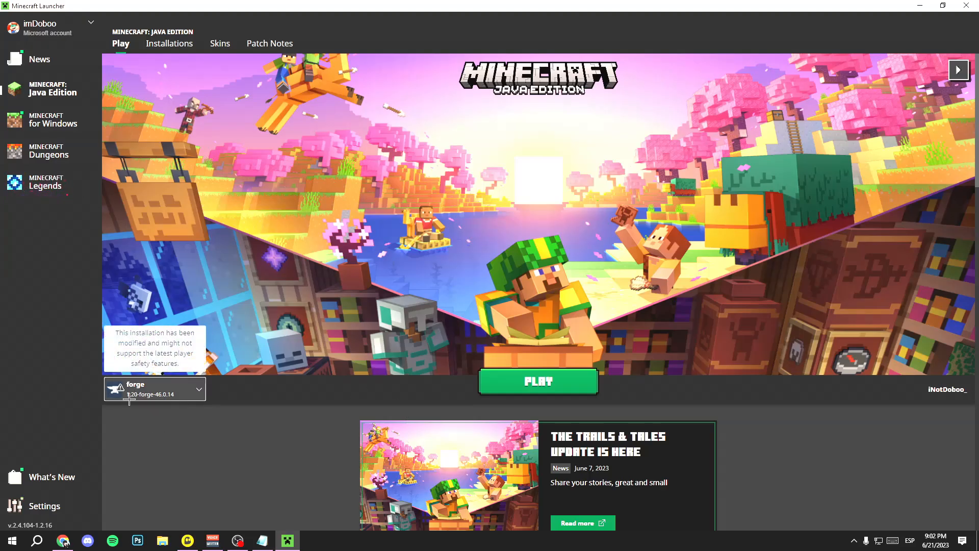
{"action": "left_click", "coordinate": [538, 382]}
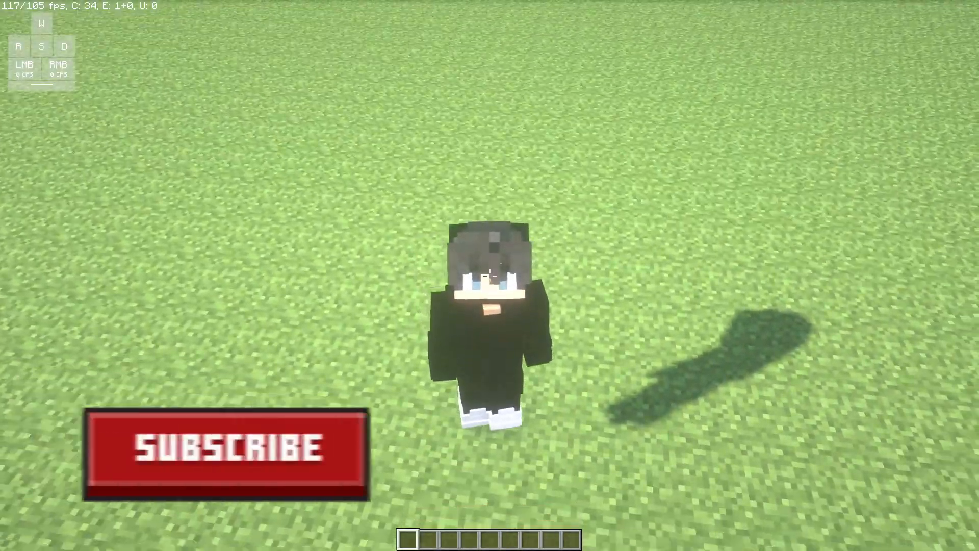
- Enter the world and toggle the F3 debug screen confirming Forge 46.0.14 with OptiFine
{"action": "left_click", "coordinate": [227, 453]}
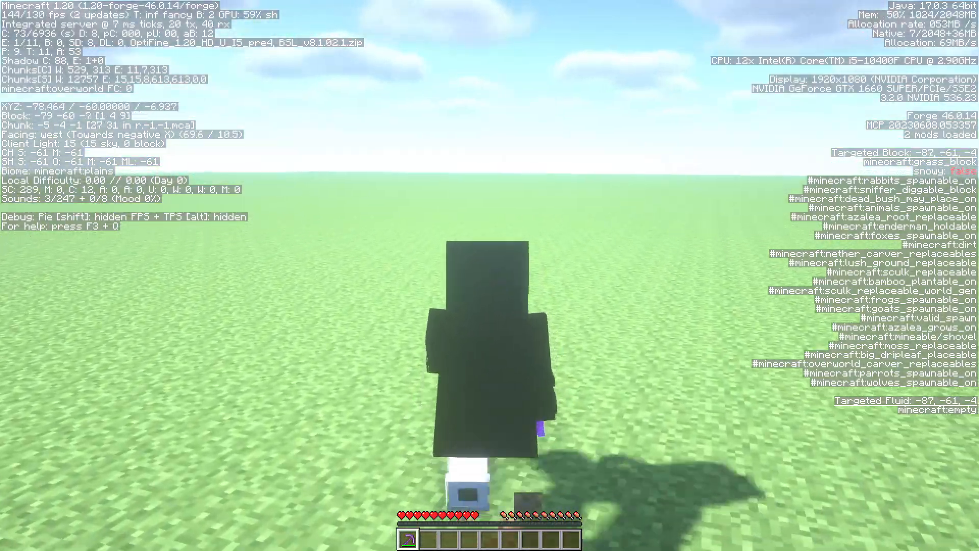
{"action": "key", "text": "F3"}
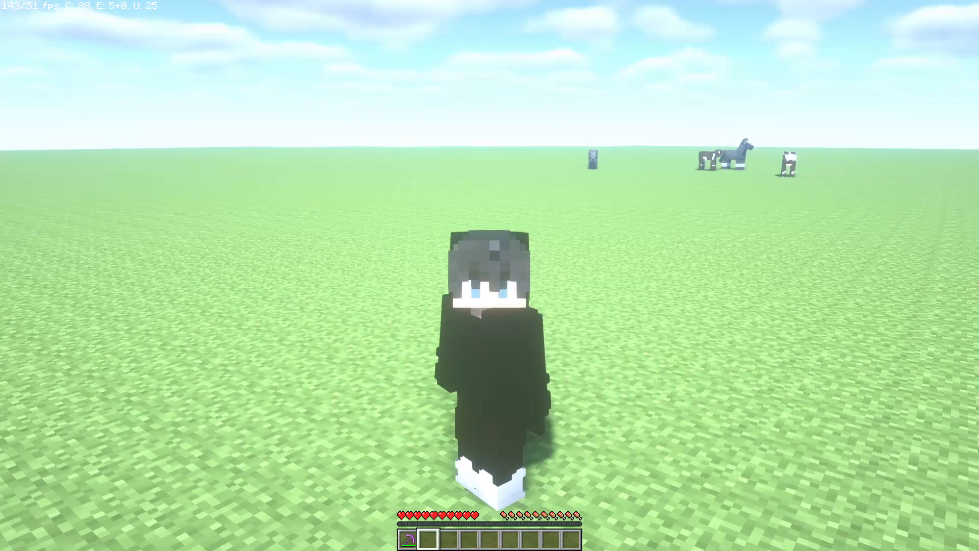